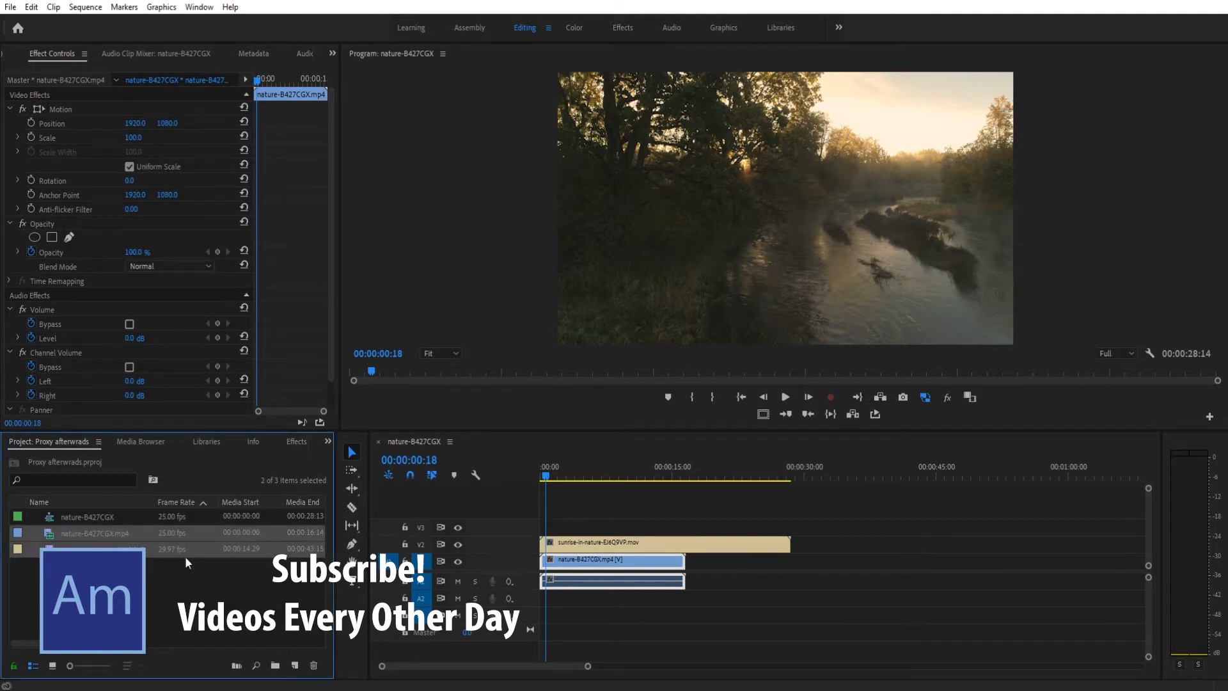
{"action": "mouse_move", "coordinate": [209, 583]}
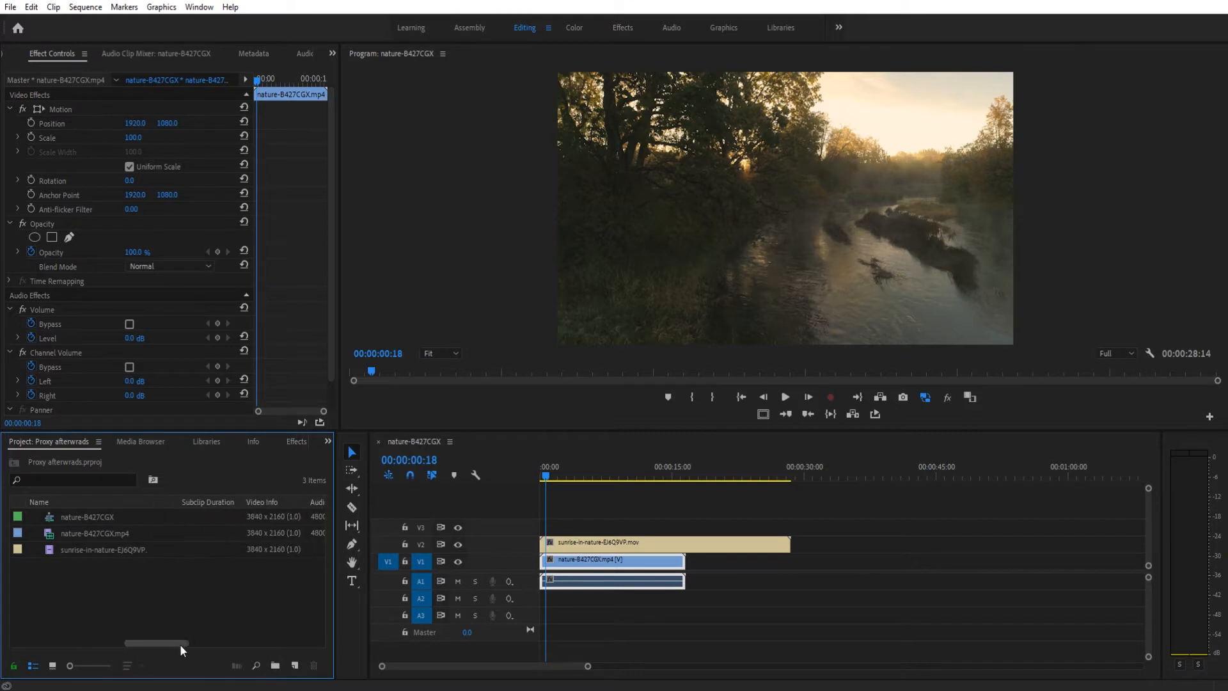
- Check the Video Info column, then select nature-B427CGX.mp4 and sunrise-in-nature-EJ6Q9VP.mov
{"action": "left_click", "coordinate": [622, 485]}
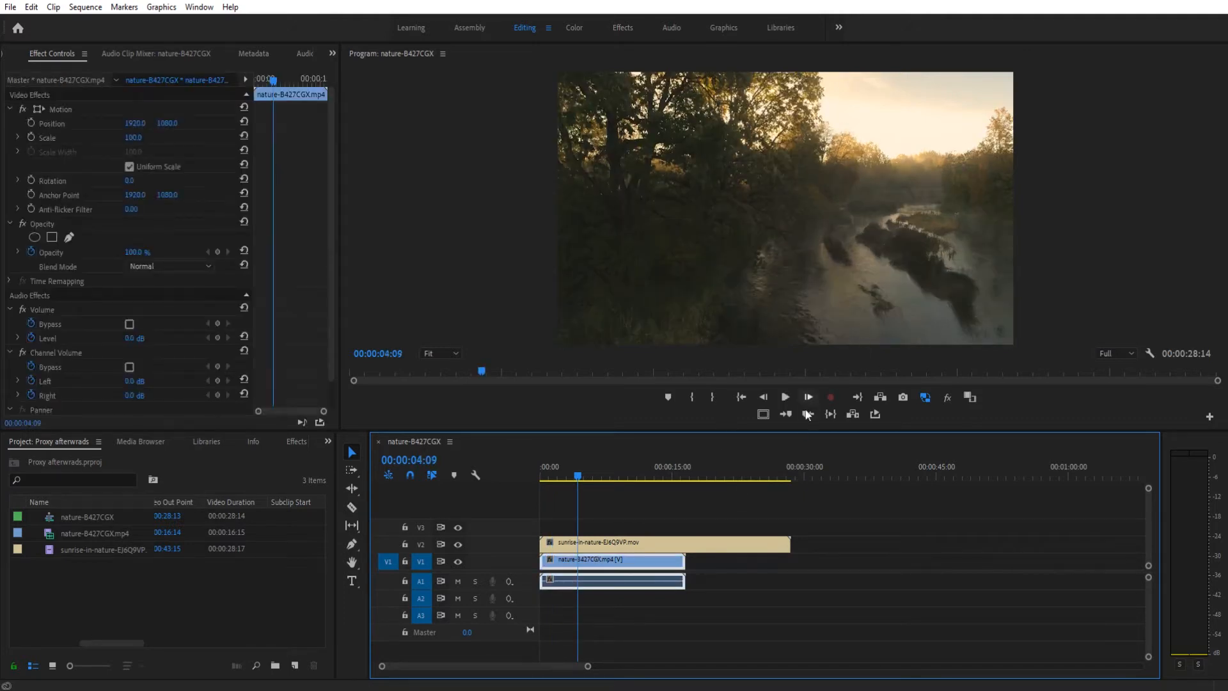
{"action": "left_click", "coordinate": [102, 549]}
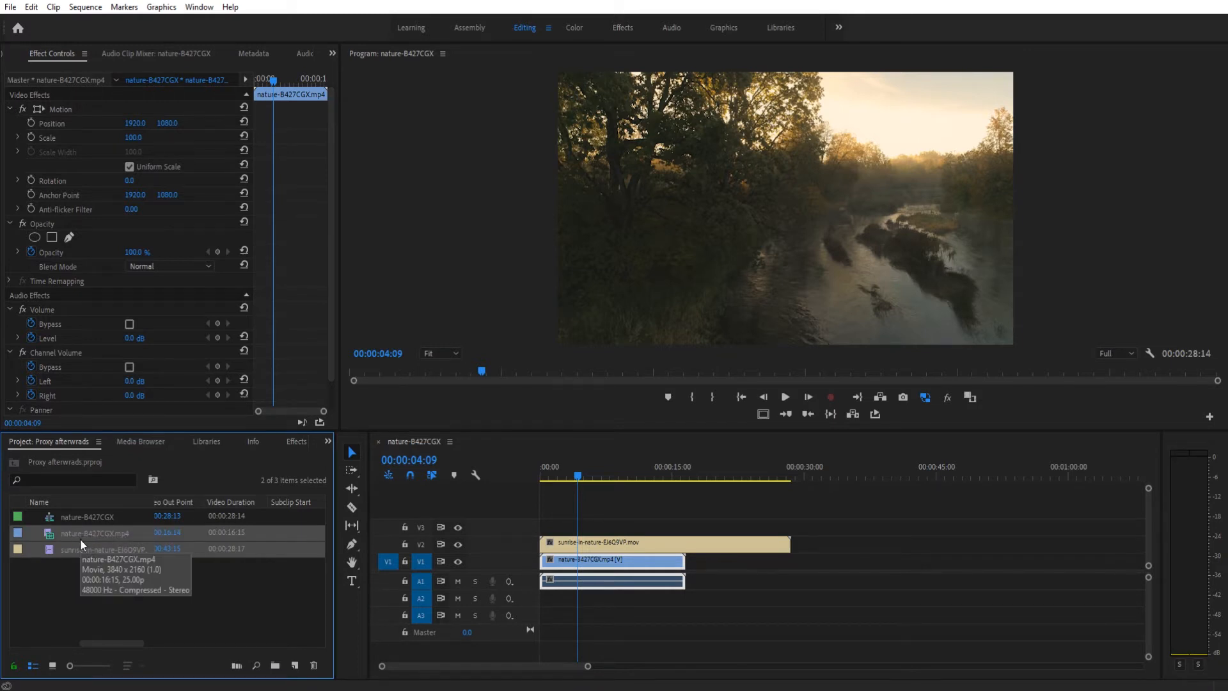
- Open the context menu on the two selected 4K clips to reach Proxy options
{"action": "right_click", "coordinate": [78, 541]}
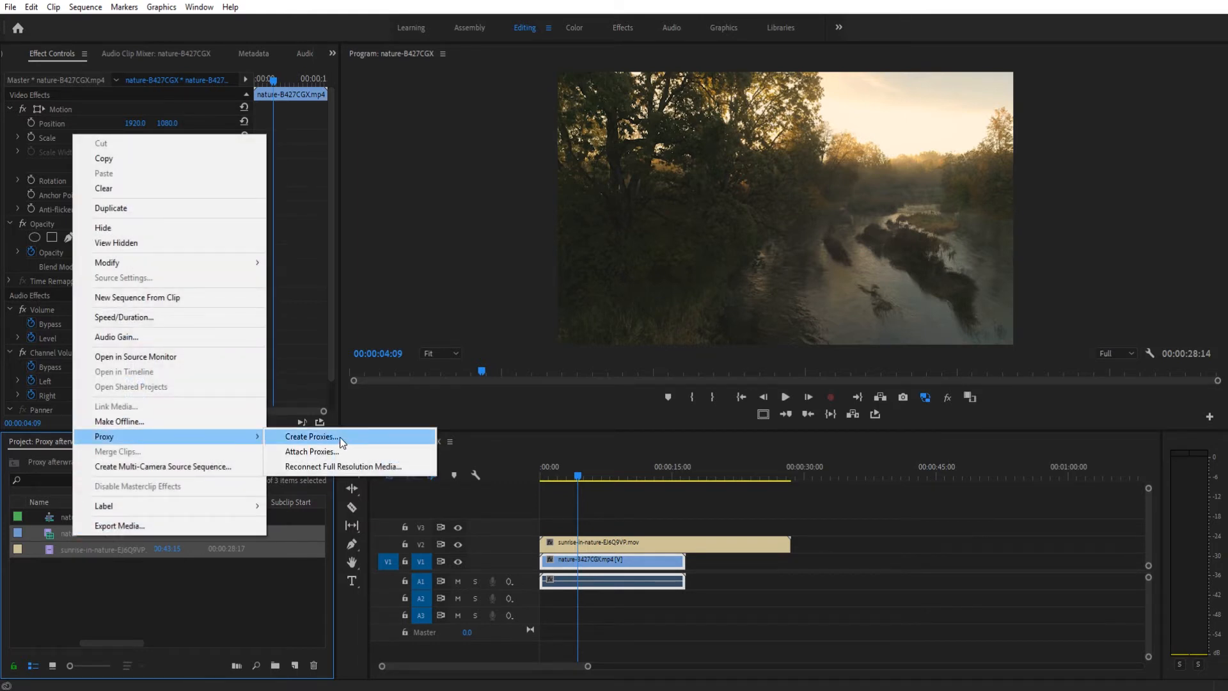
{"action": "mouse_move", "coordinate": [311, 451]}
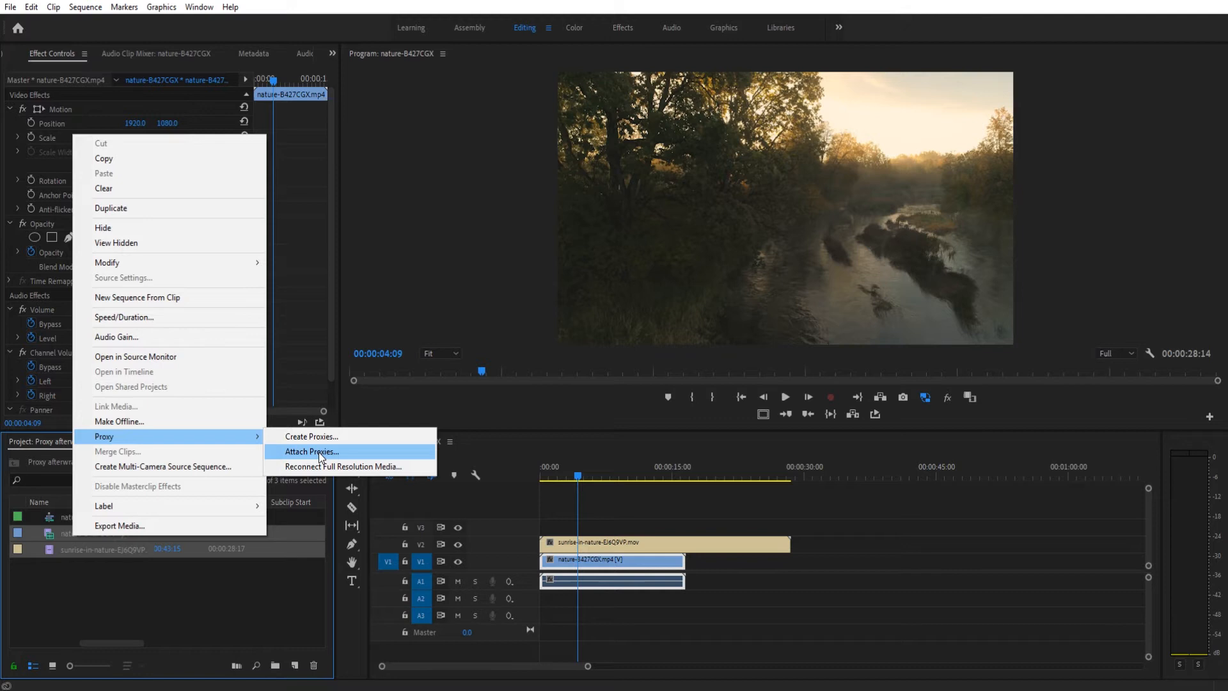
{"action": "mouse_move", "coordinate": [344, 467]}
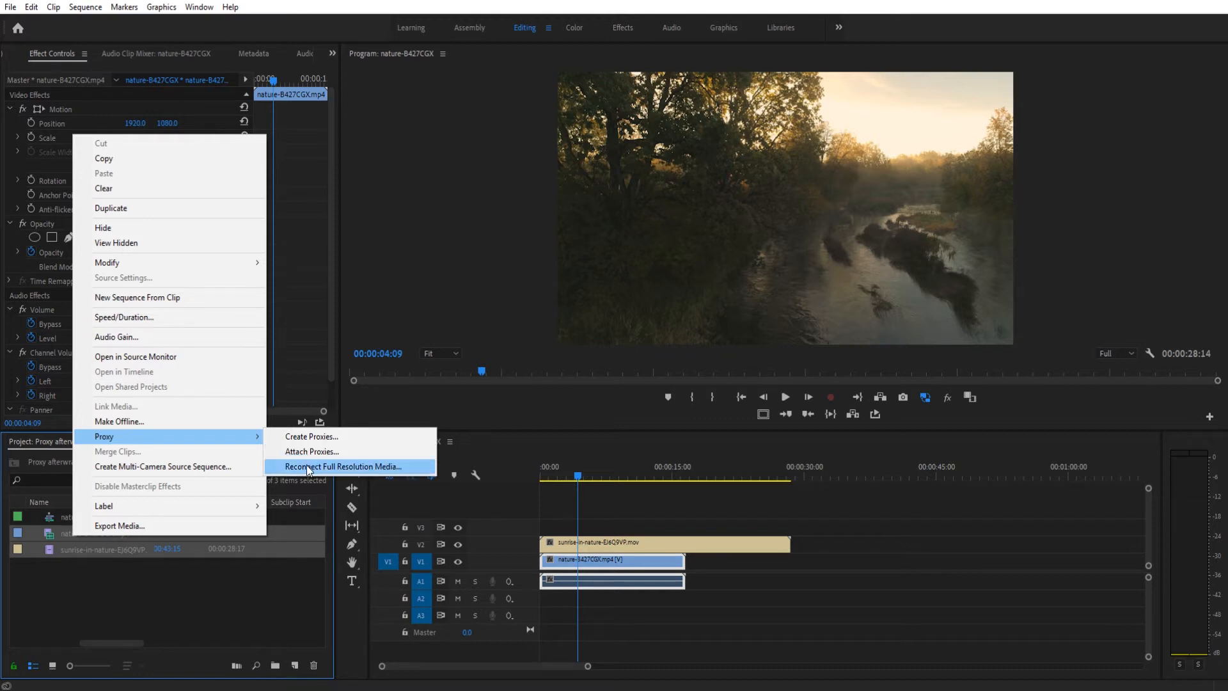
{"action": "mouse_move", "coordinate": [135, 573]}
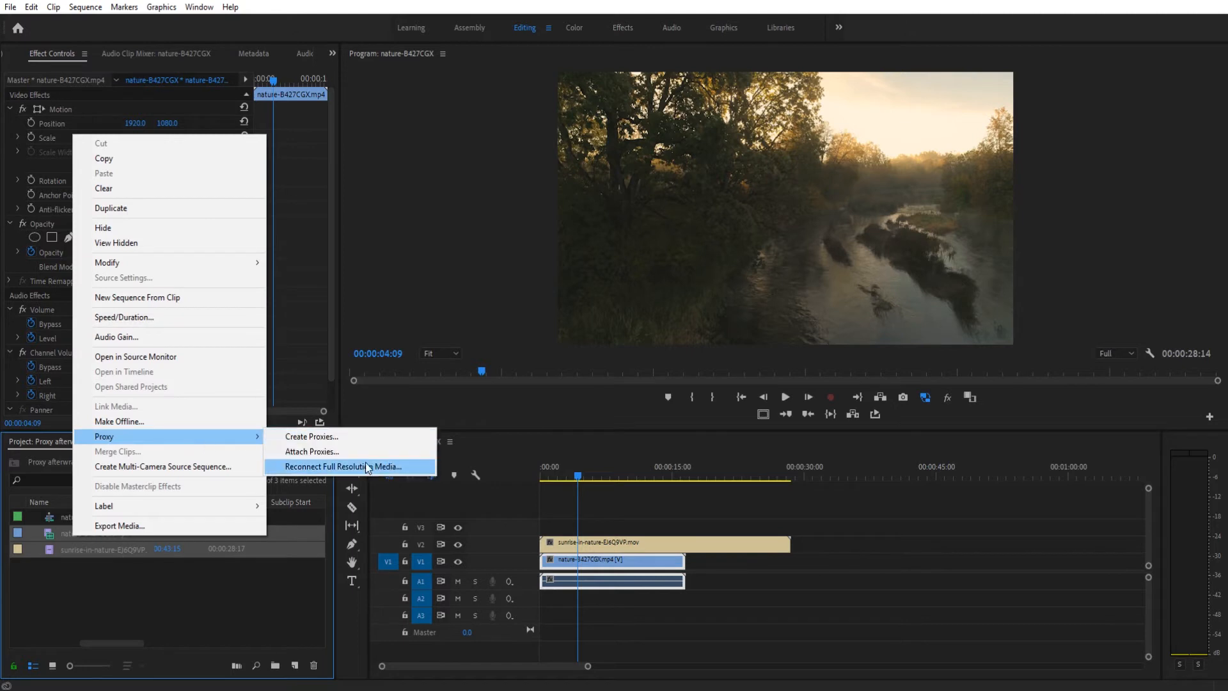
- Create proxies with the 1280x720 H.264 preset, stored next to the original media
{"action": "left_click", "coordinate": [311, 437]}
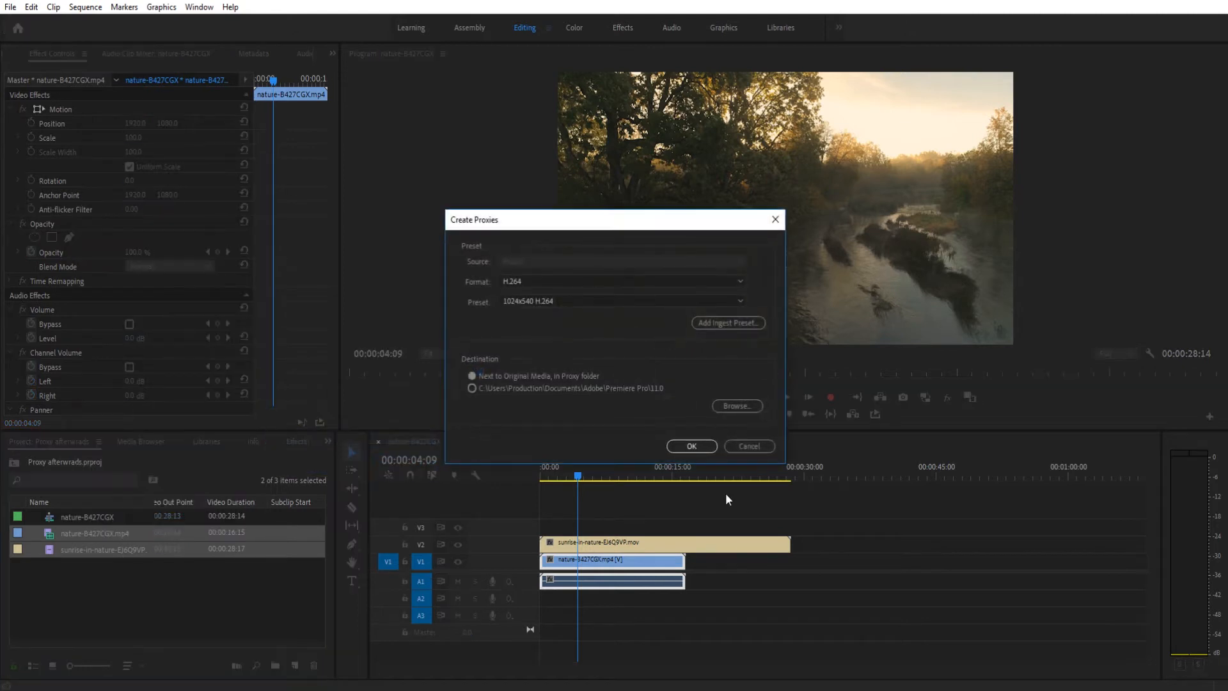
{"action": "mouse_move", "coordinate": [596, 237]}
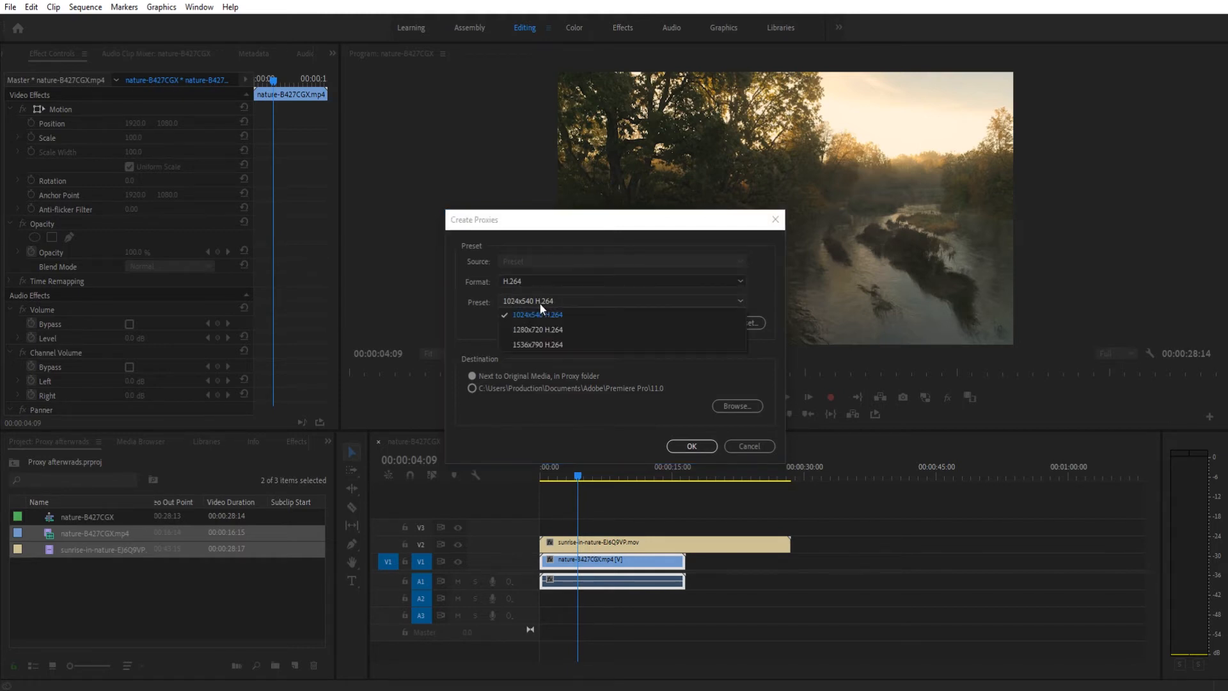
{"action": "left_click", "coordinate": [537, 329]}
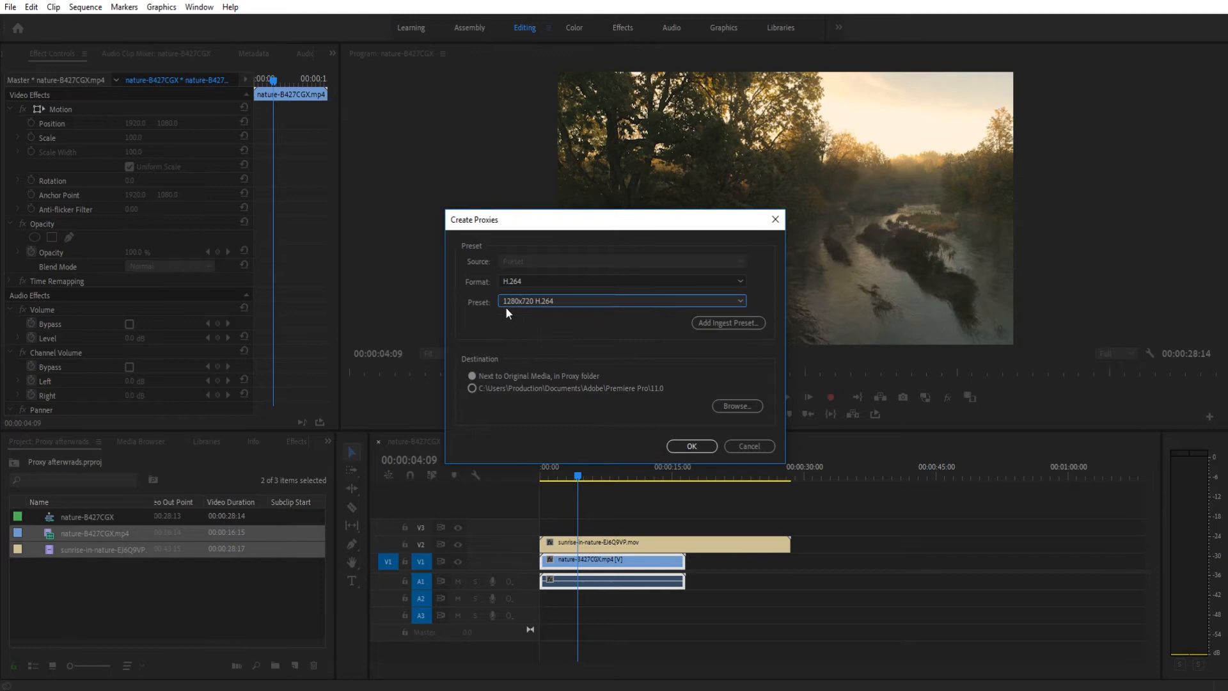
{"action": "mouse_move", "coordinate": [640, 350]}
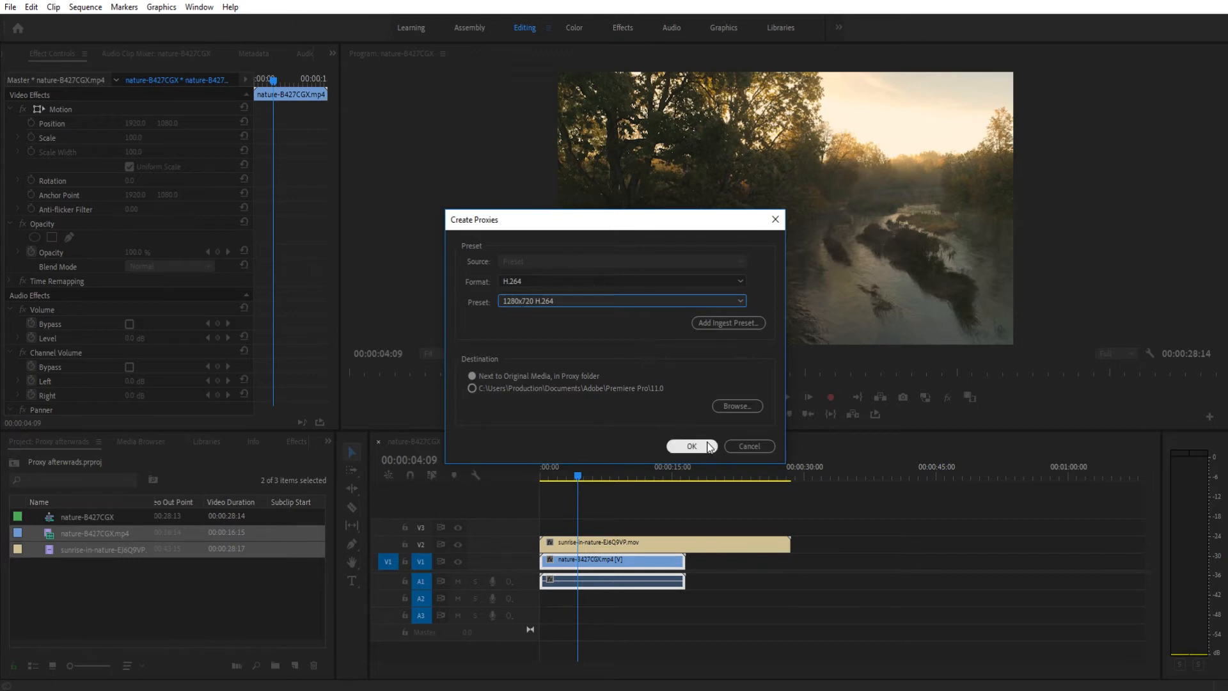
{"action": "mouse_move", "coordinate": [703, 446]}
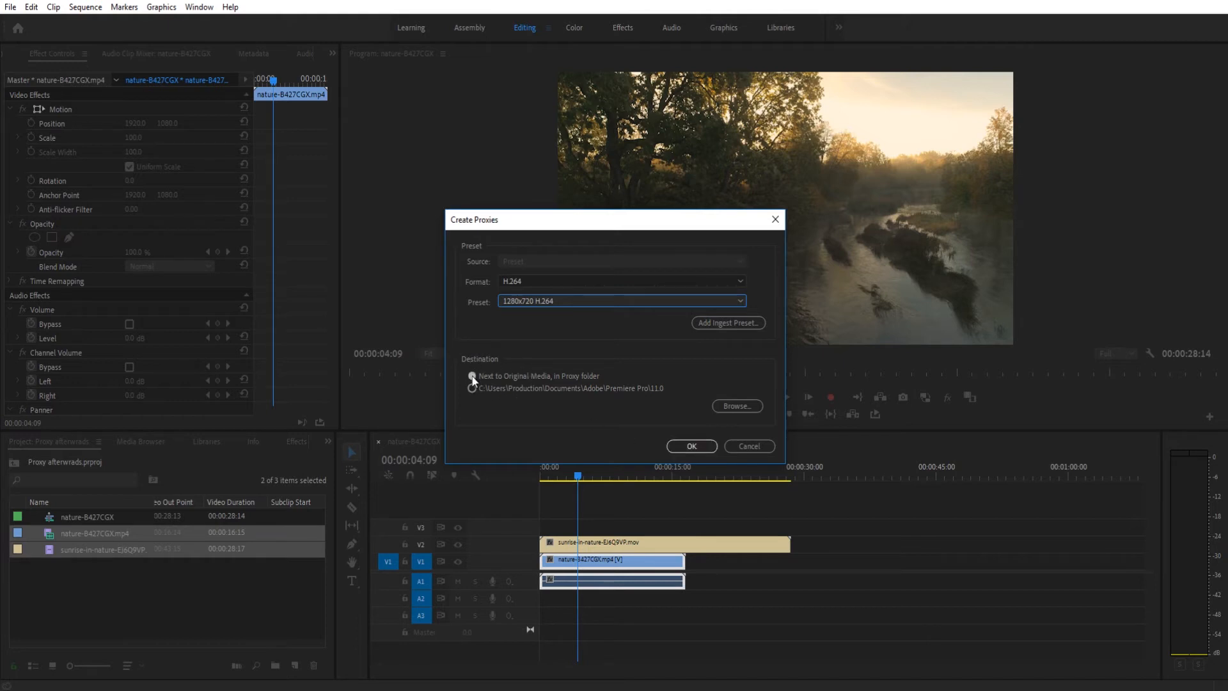
{"action": "left_click", "coordinate": [472, 389]}
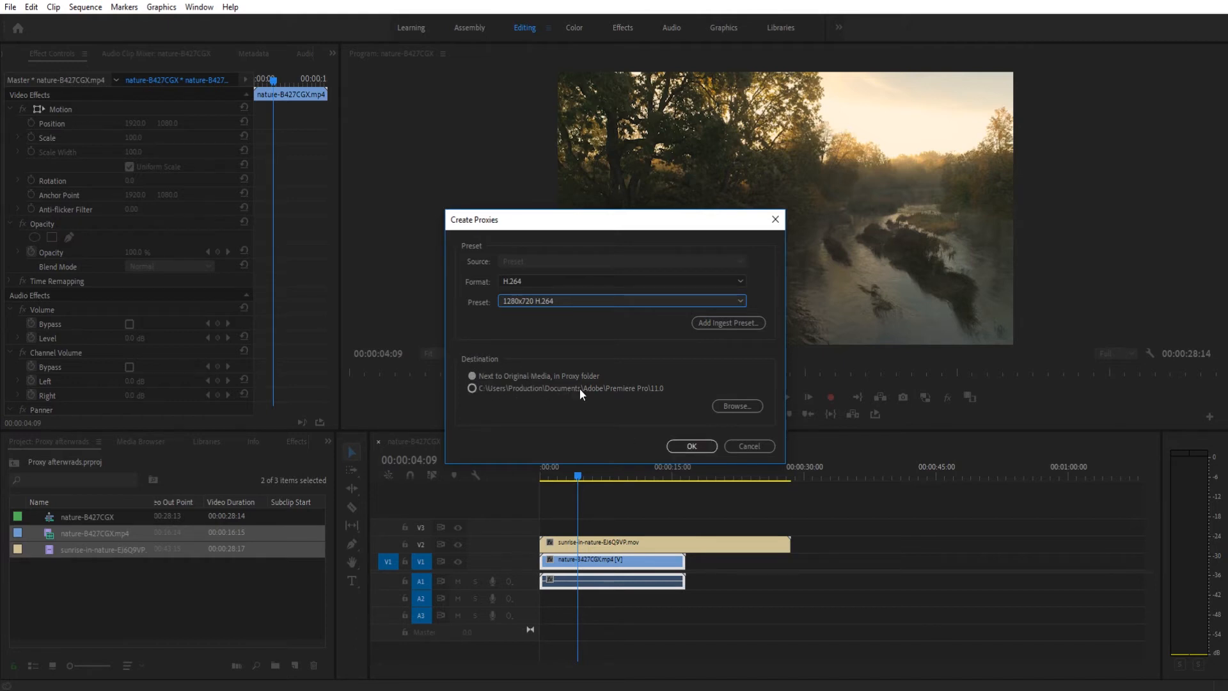
{"action": "mouse_move", "coordinate": [647, 359]}
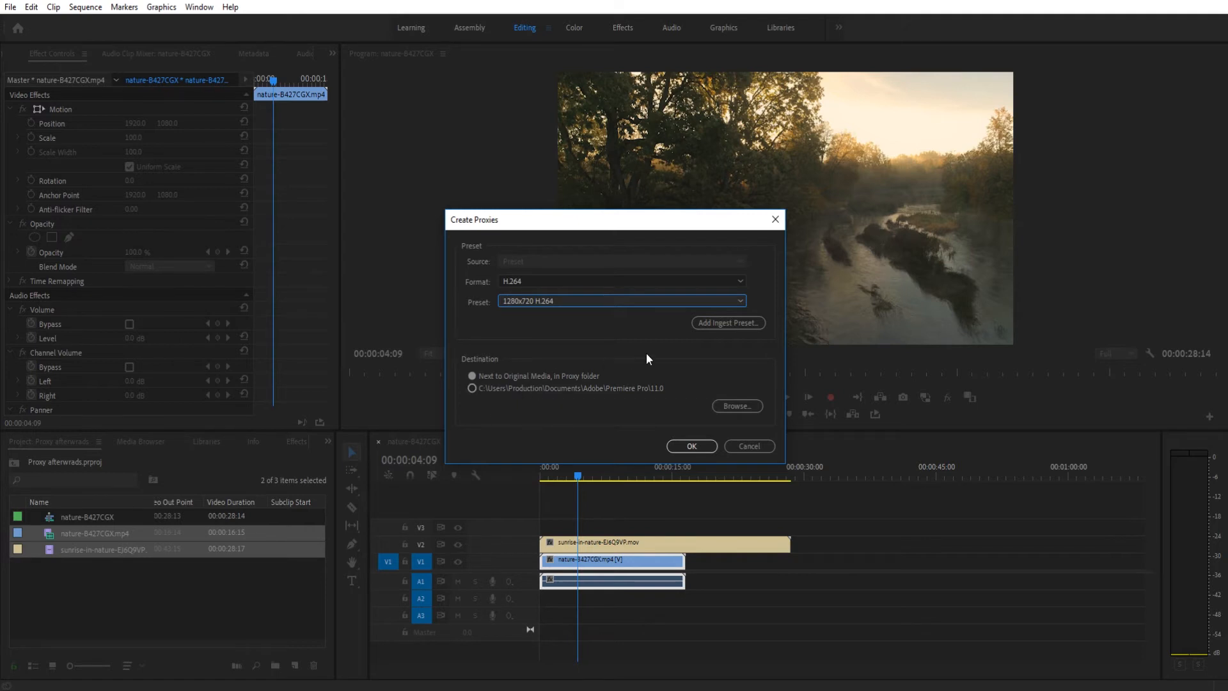
{"action": "mouse_move", "coordinate": [620, 408]}
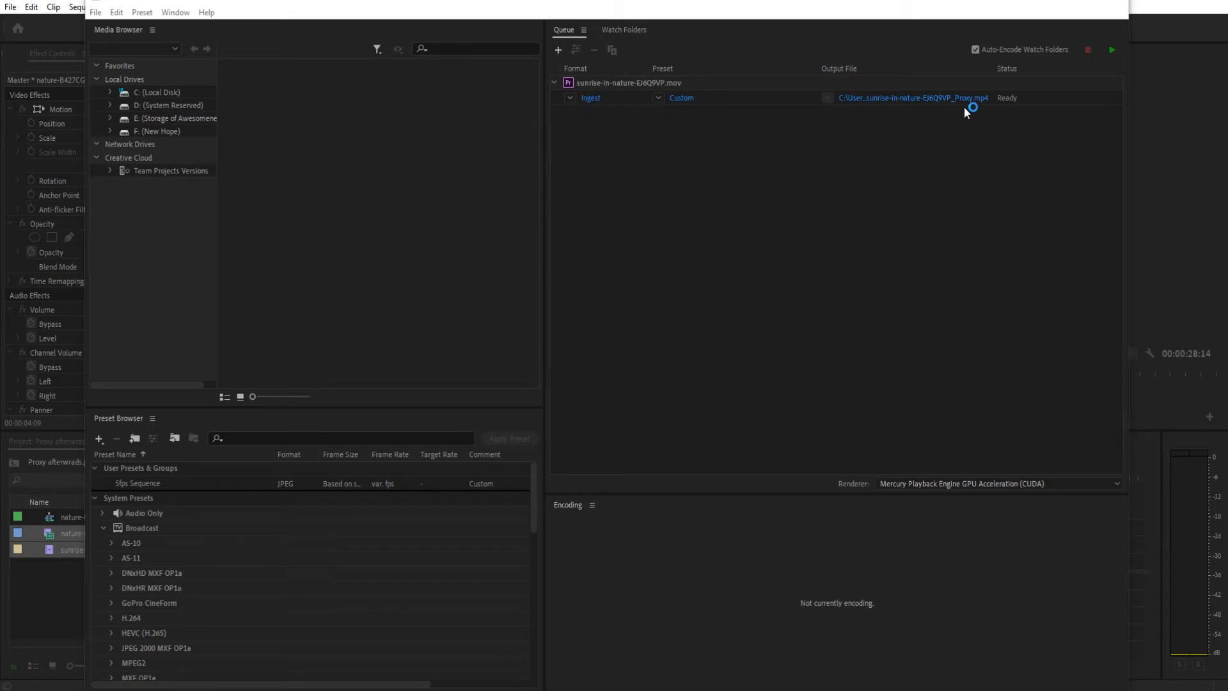
- Start the Media Encoder queue to encode both clips' proxy ingest jobs
{"action": "left_click", "coordinate": [1112, 49]}
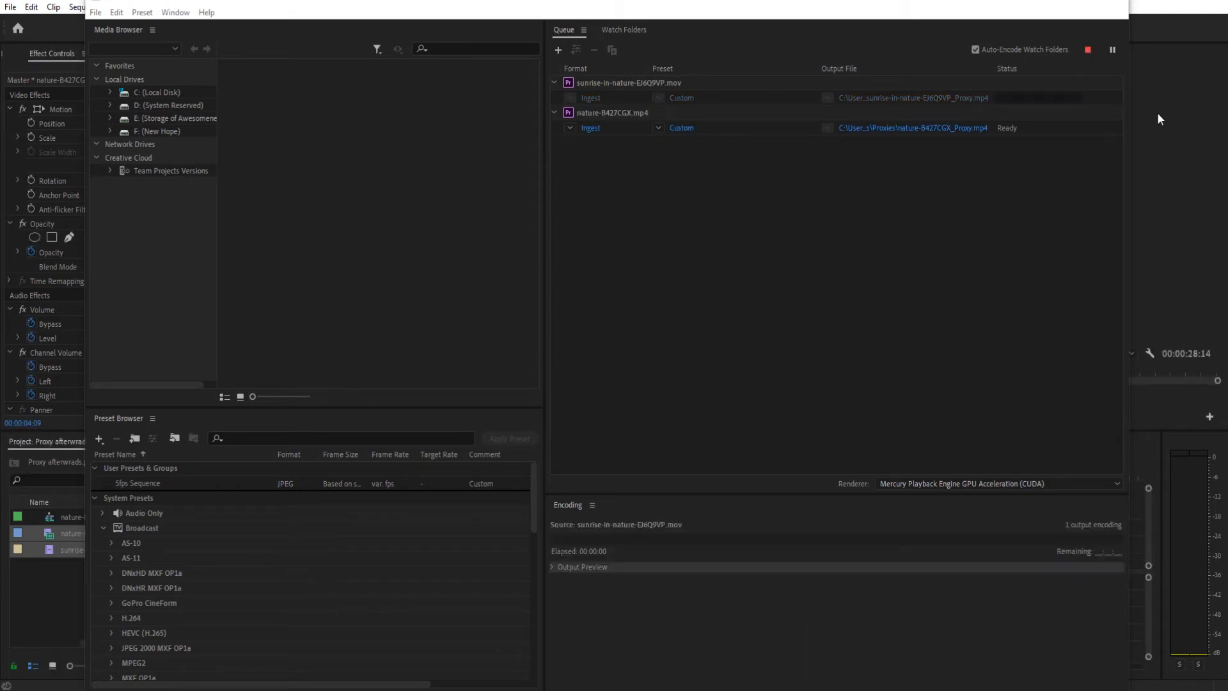
{"action": "mouse_move", "coordinate": [1132, 30]}
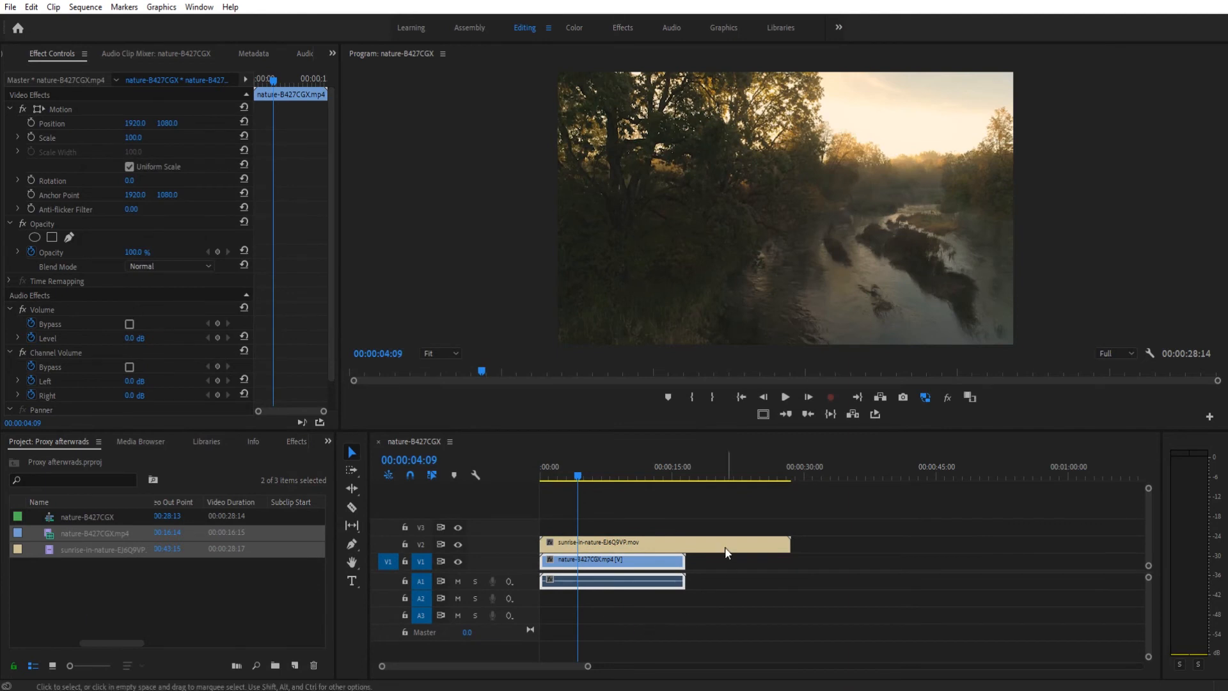
{"action": "mouse_move", "coordinate": [926, 397]}
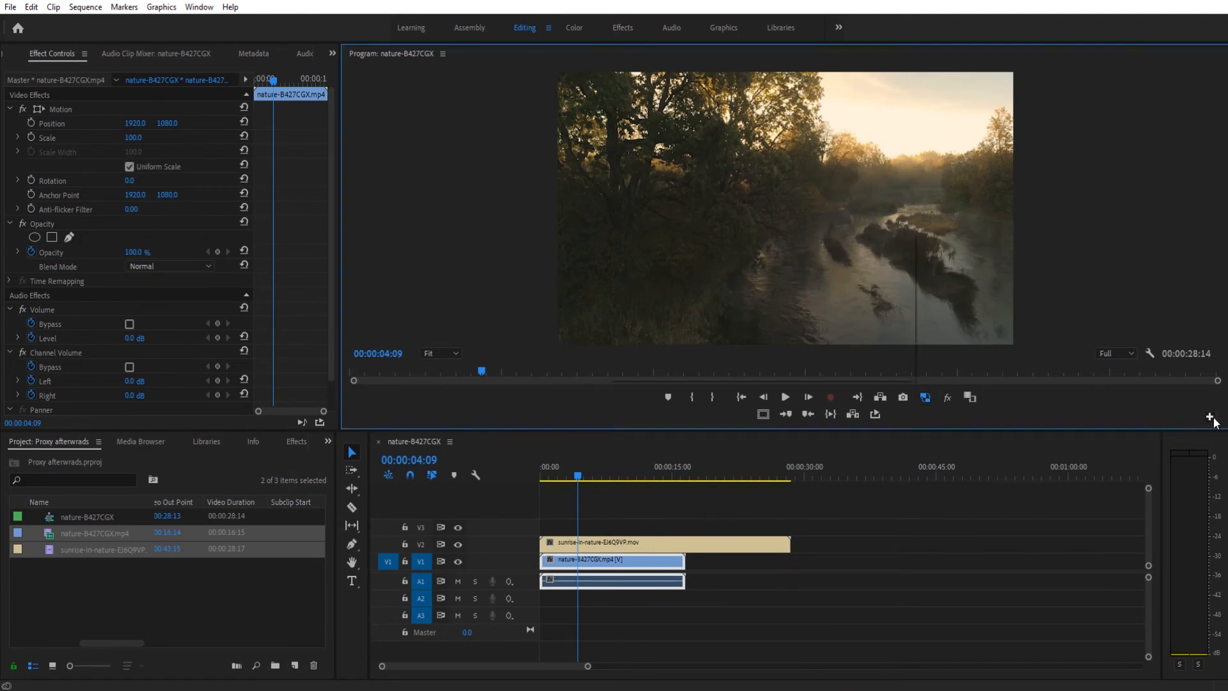
{"action": "left_click", "coordinate": [1211, 418]}
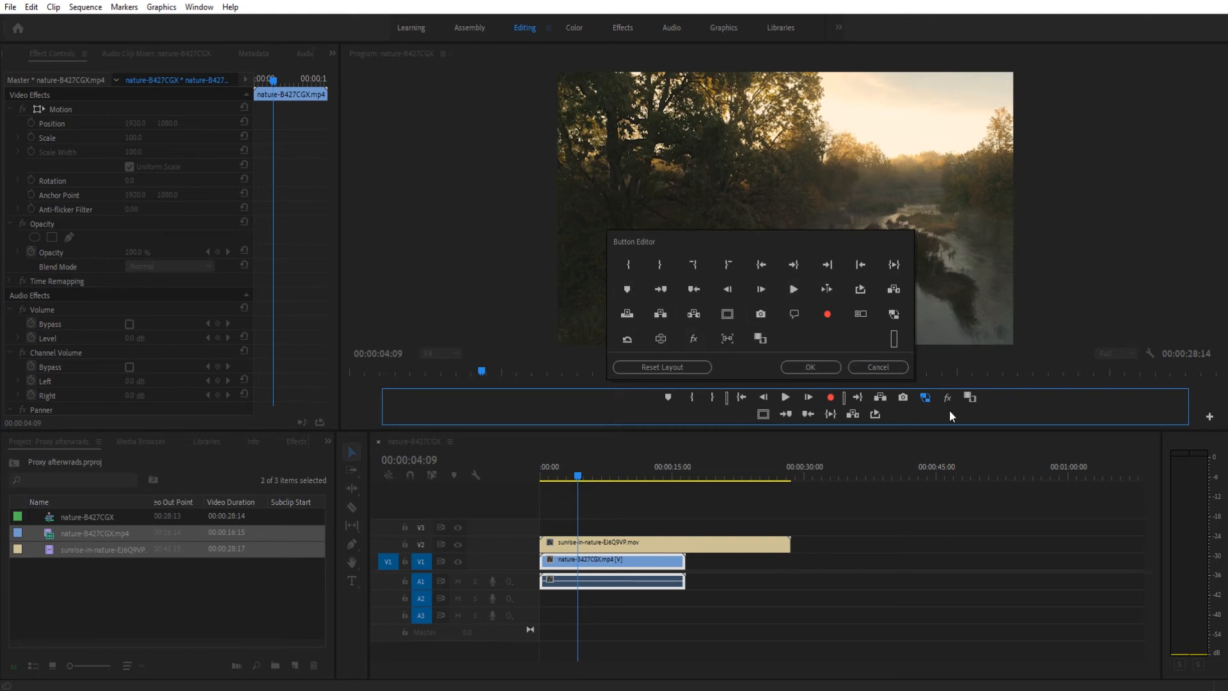
{"action": "left_click", "coordinate": [810, 366]}
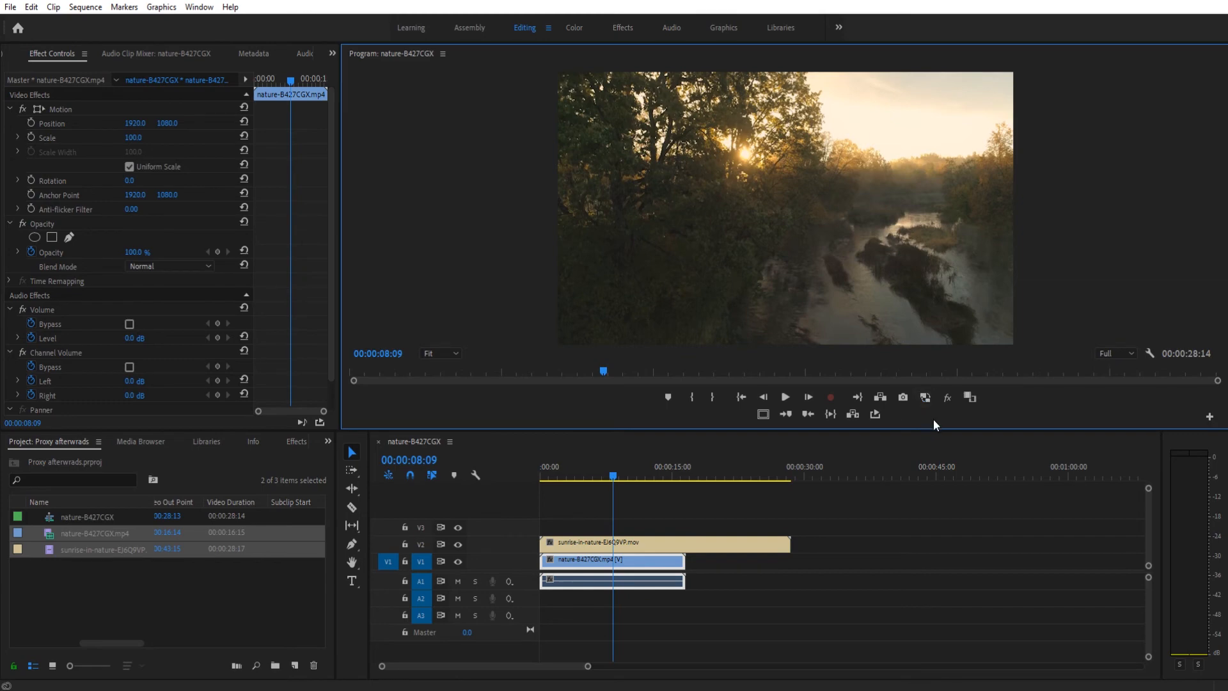
- Turn on Toggle Proxies in the Program Monitor so playback uses the proxies
{"action": "left_click", "coordinate": [786, 397]}
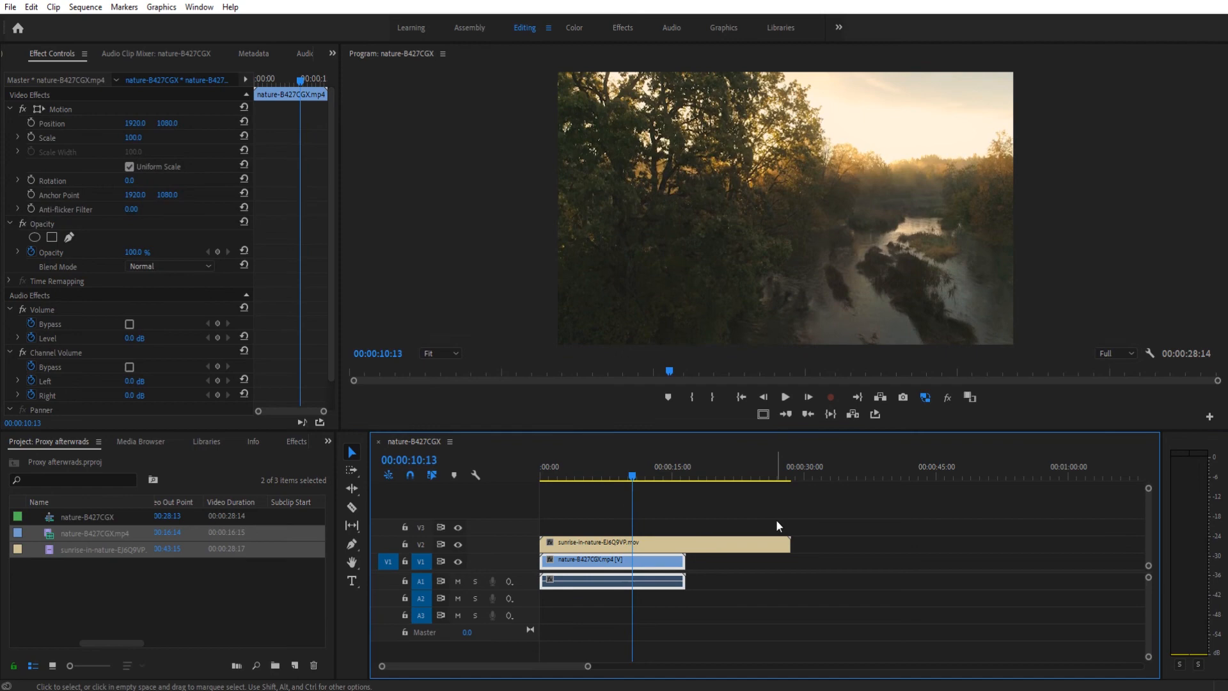
{"action": "mouse_move", "coordinate": [770, 509]}
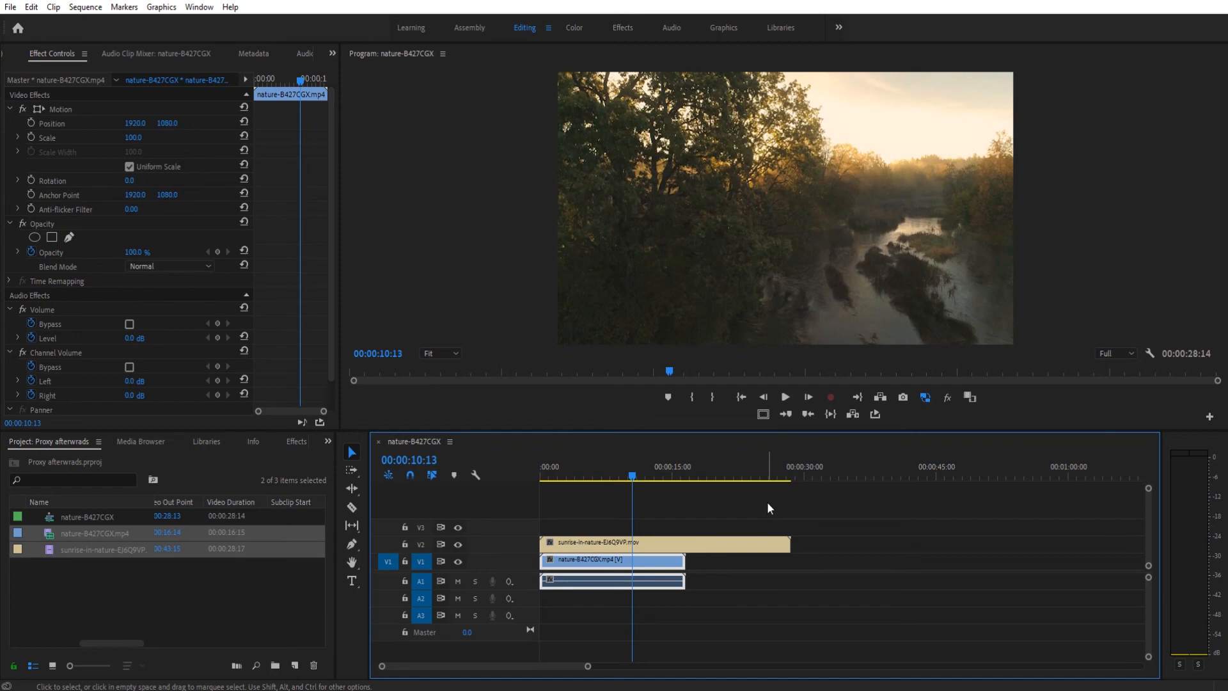
{"action": "mouse_move", "coordinate": [844, 488]}
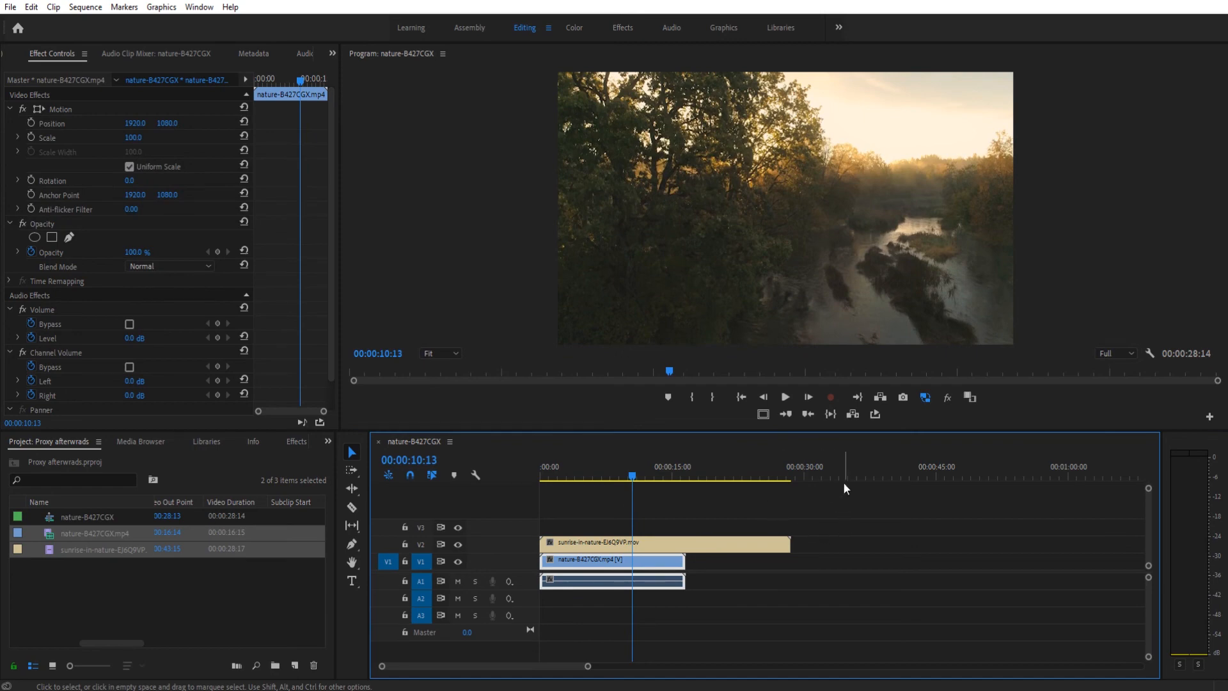